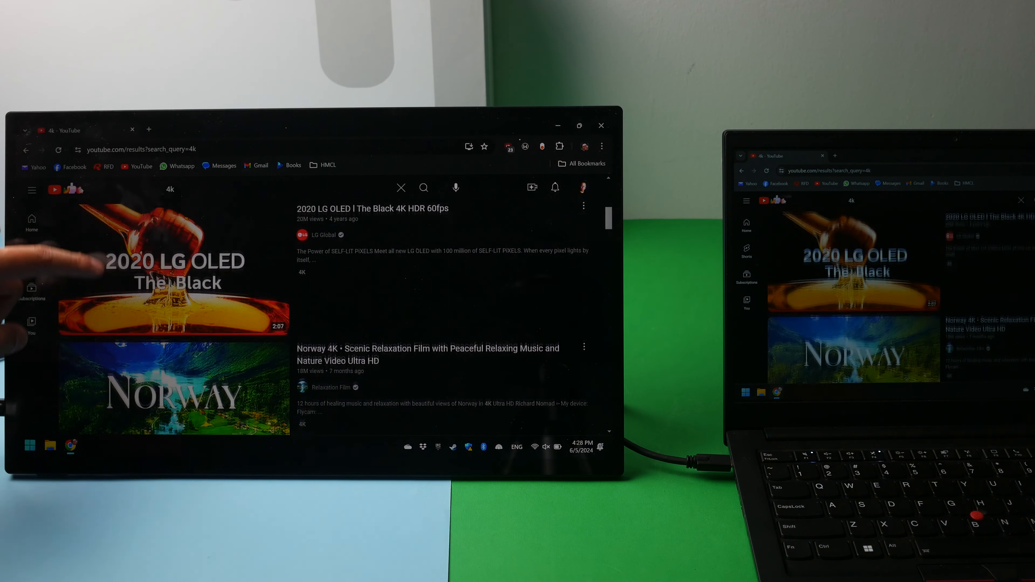
Step: Scroll the 4k search results and start the COSTA RICA IN 4K 60fps HDR (ULTRA HD) video
scroll("down", 3)
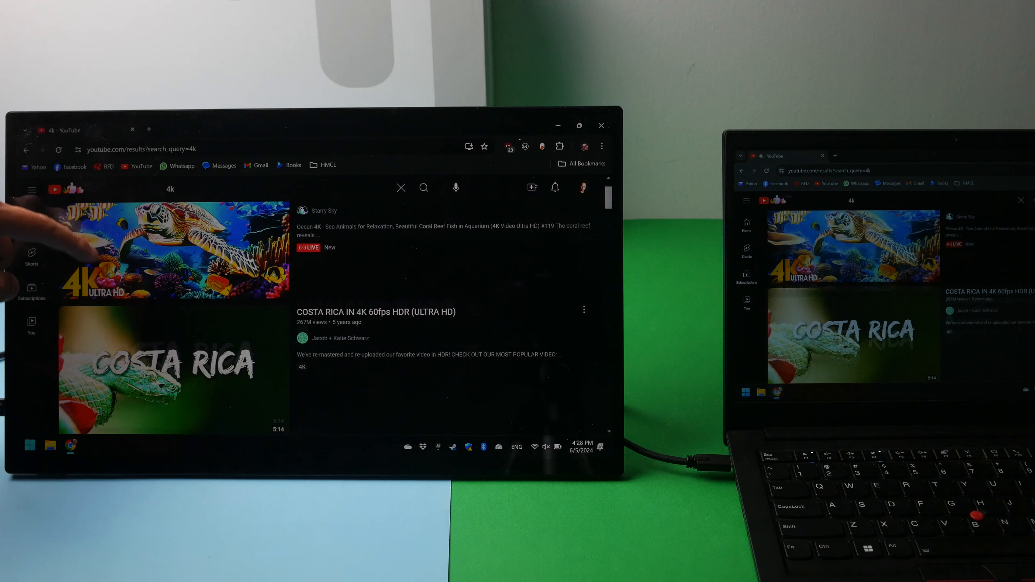
scroll("down", 3)
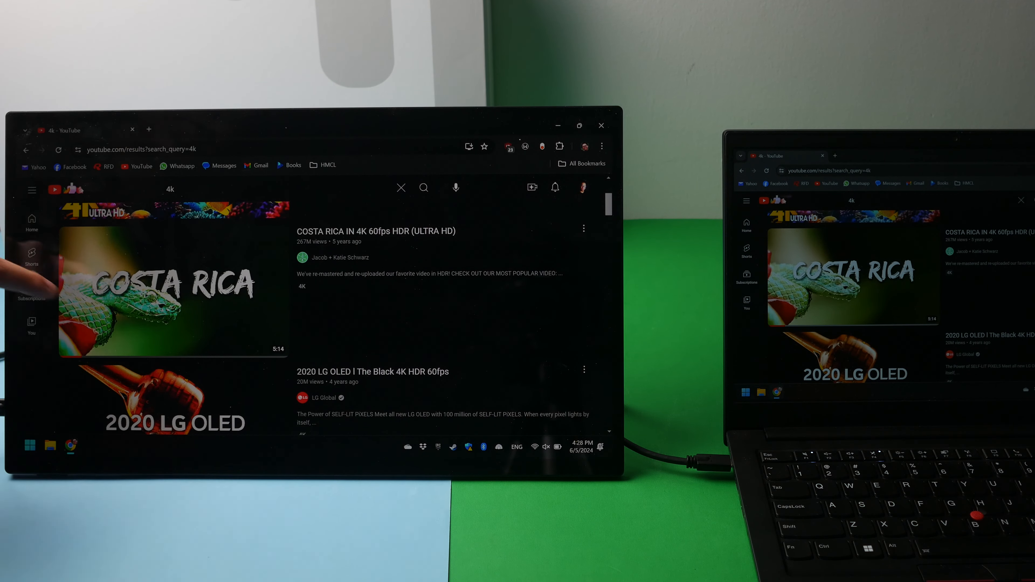
left_click(158, 289)
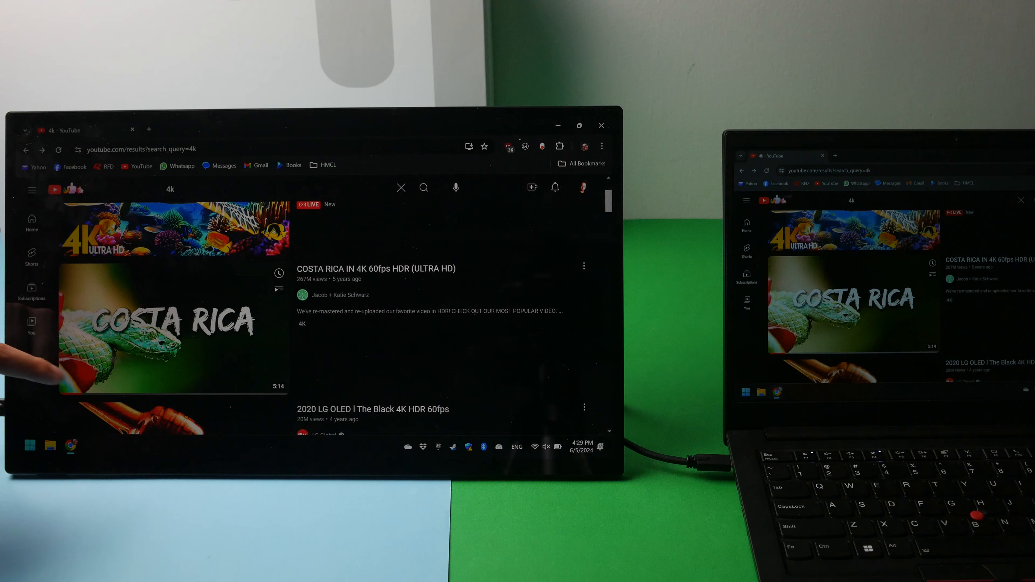
scroll("down", 3)
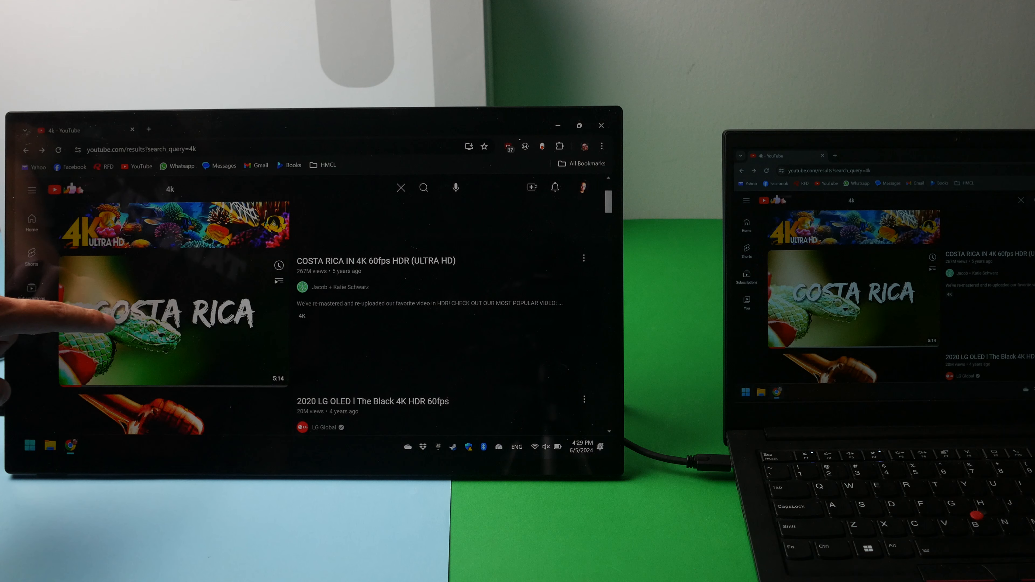
left_click(156, 321)
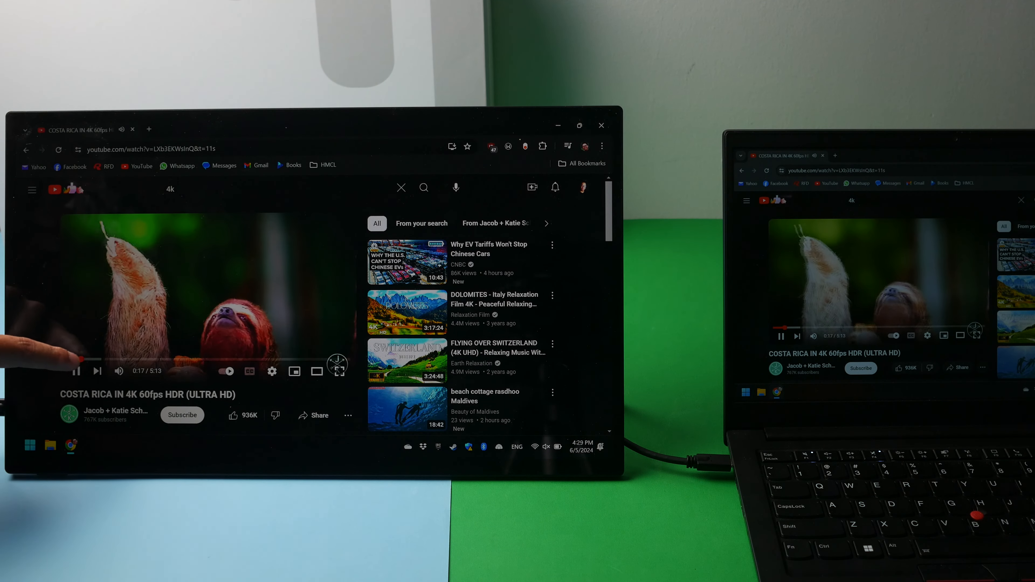
Step: Switch the Costa Rica 4K video player to fullscreen playback
left_click(316, 371)
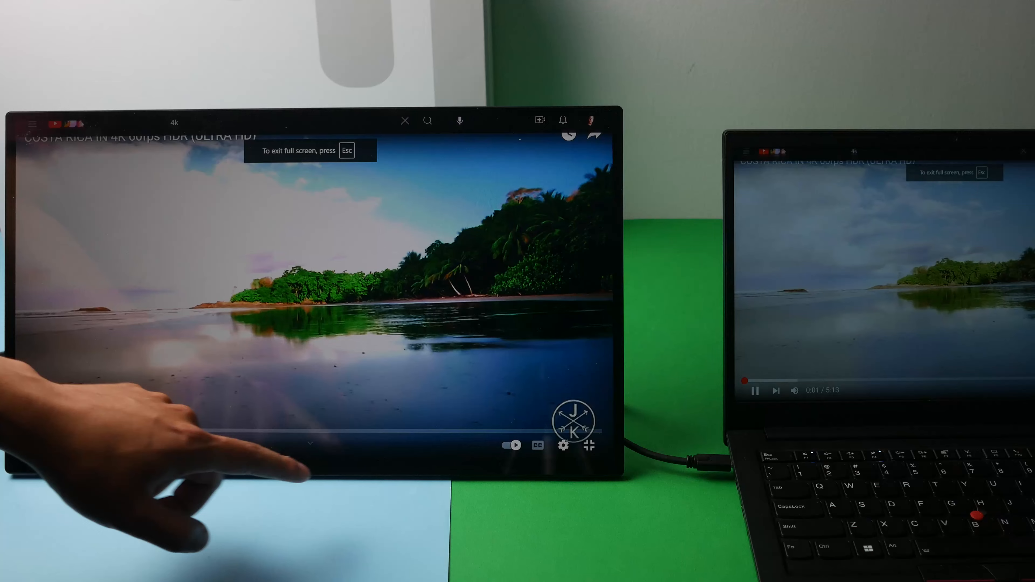
left_click(564, 446)
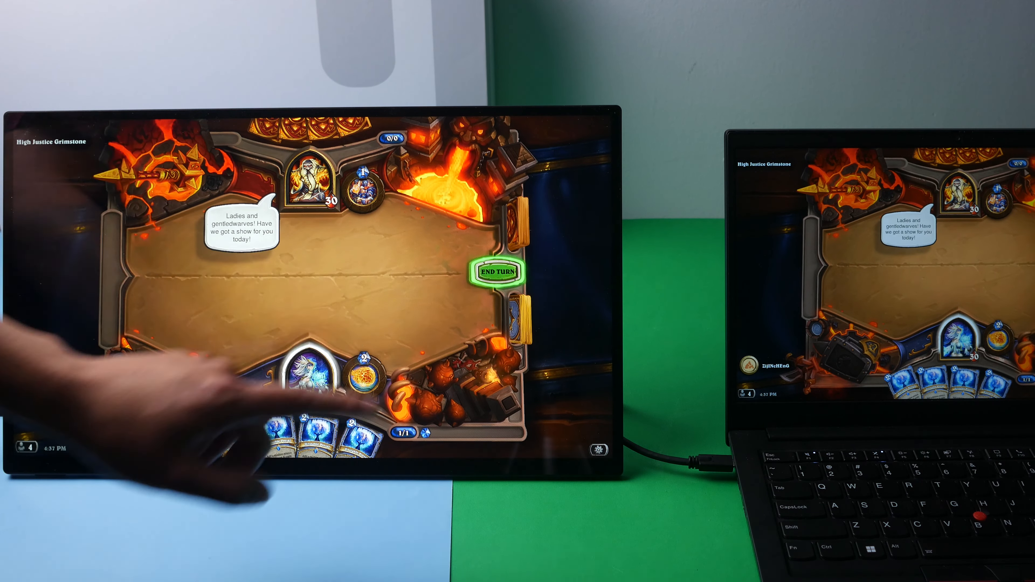
Step: Start the Hearthstone match against High Justice Grimstone from the empty board
left_click(496, 271)
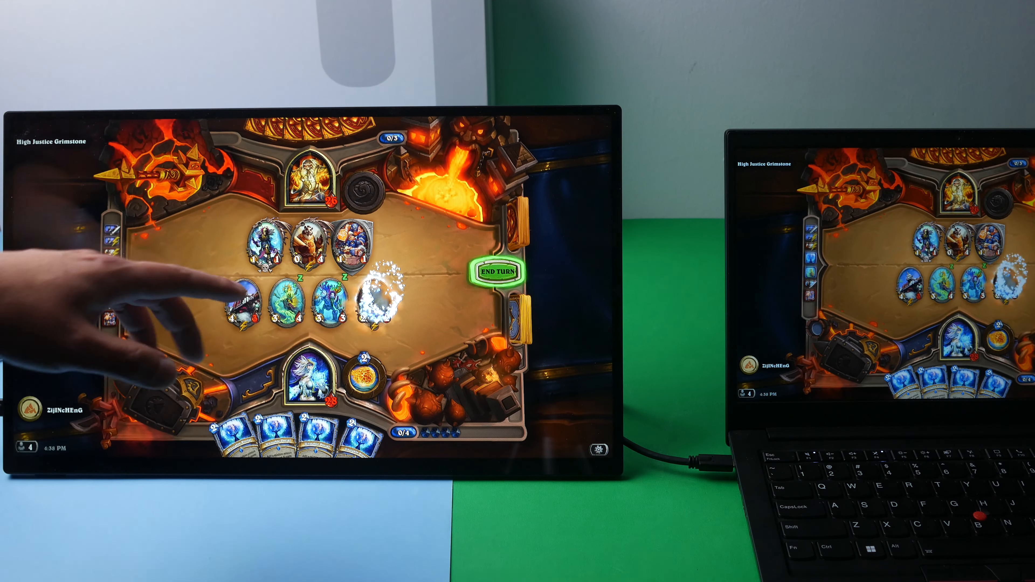
Step: End your turn, handing play to High Justice Grimstone with four minions placed
left_click(497, 271)
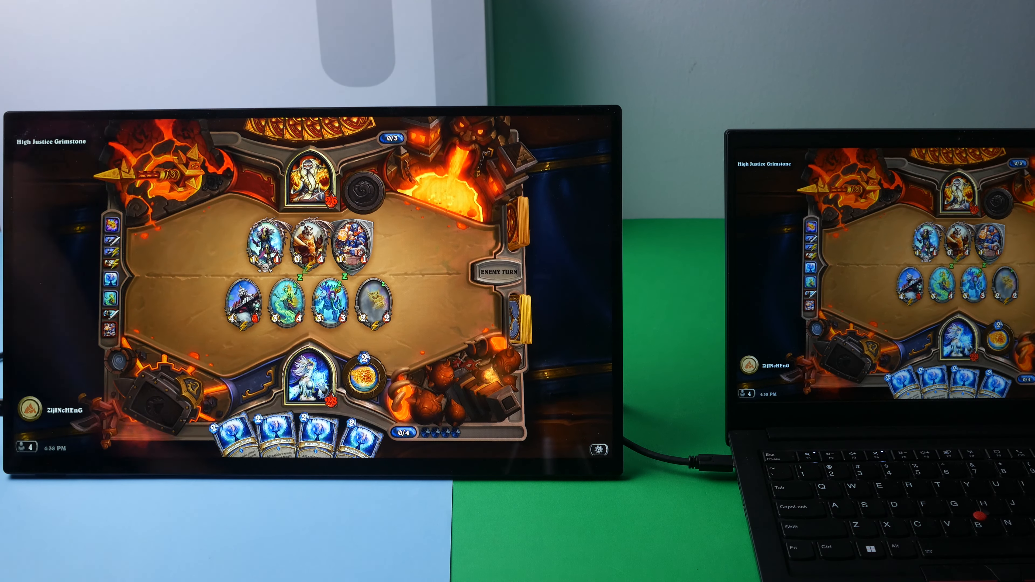